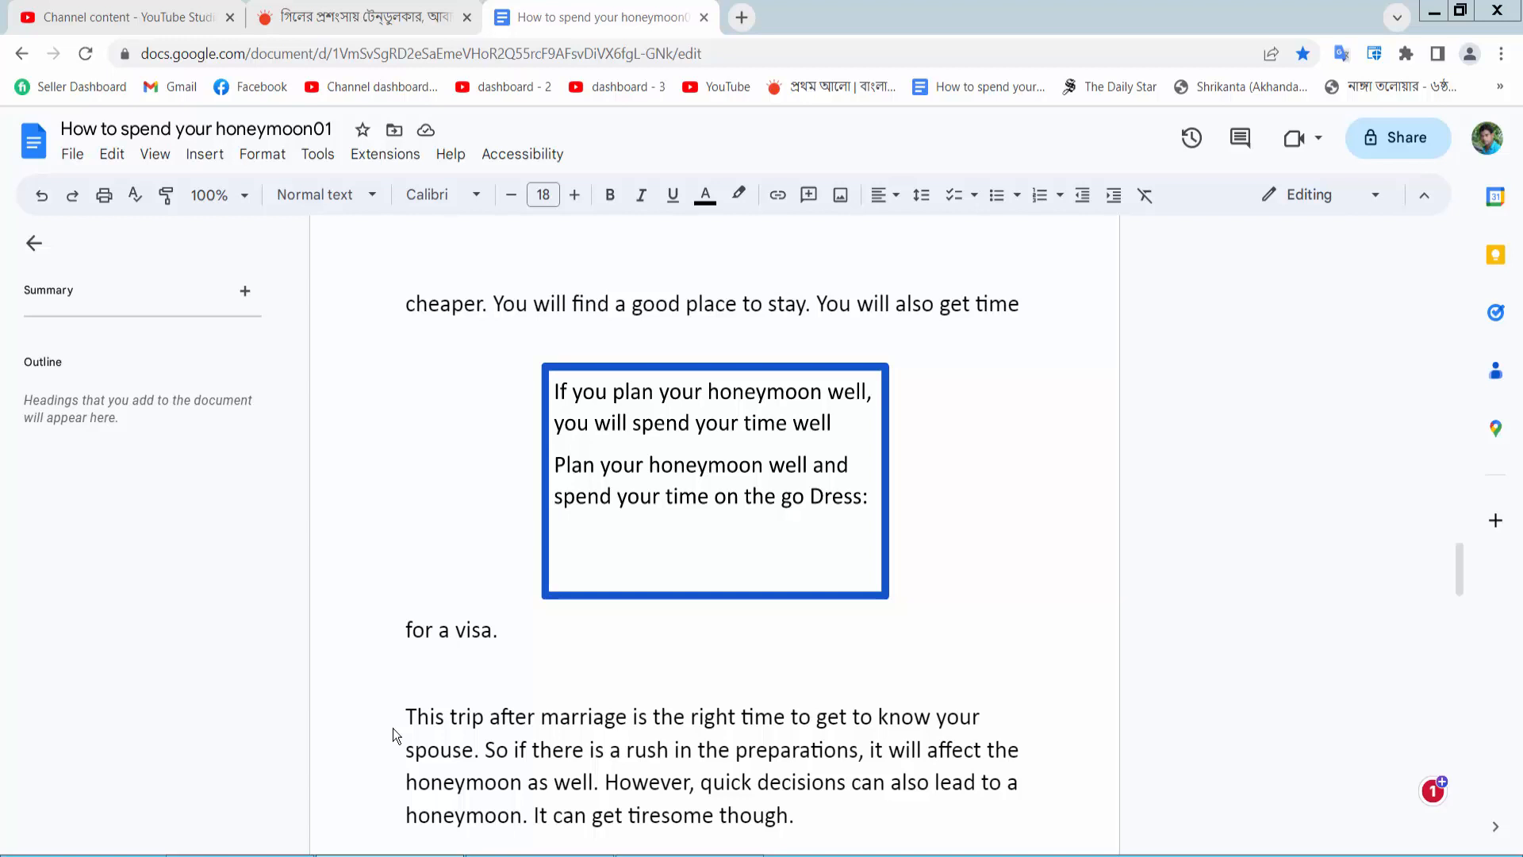
- Select the text box drawing and shrink it shorter and narrower between the paragraphs
scroll("down", 3)
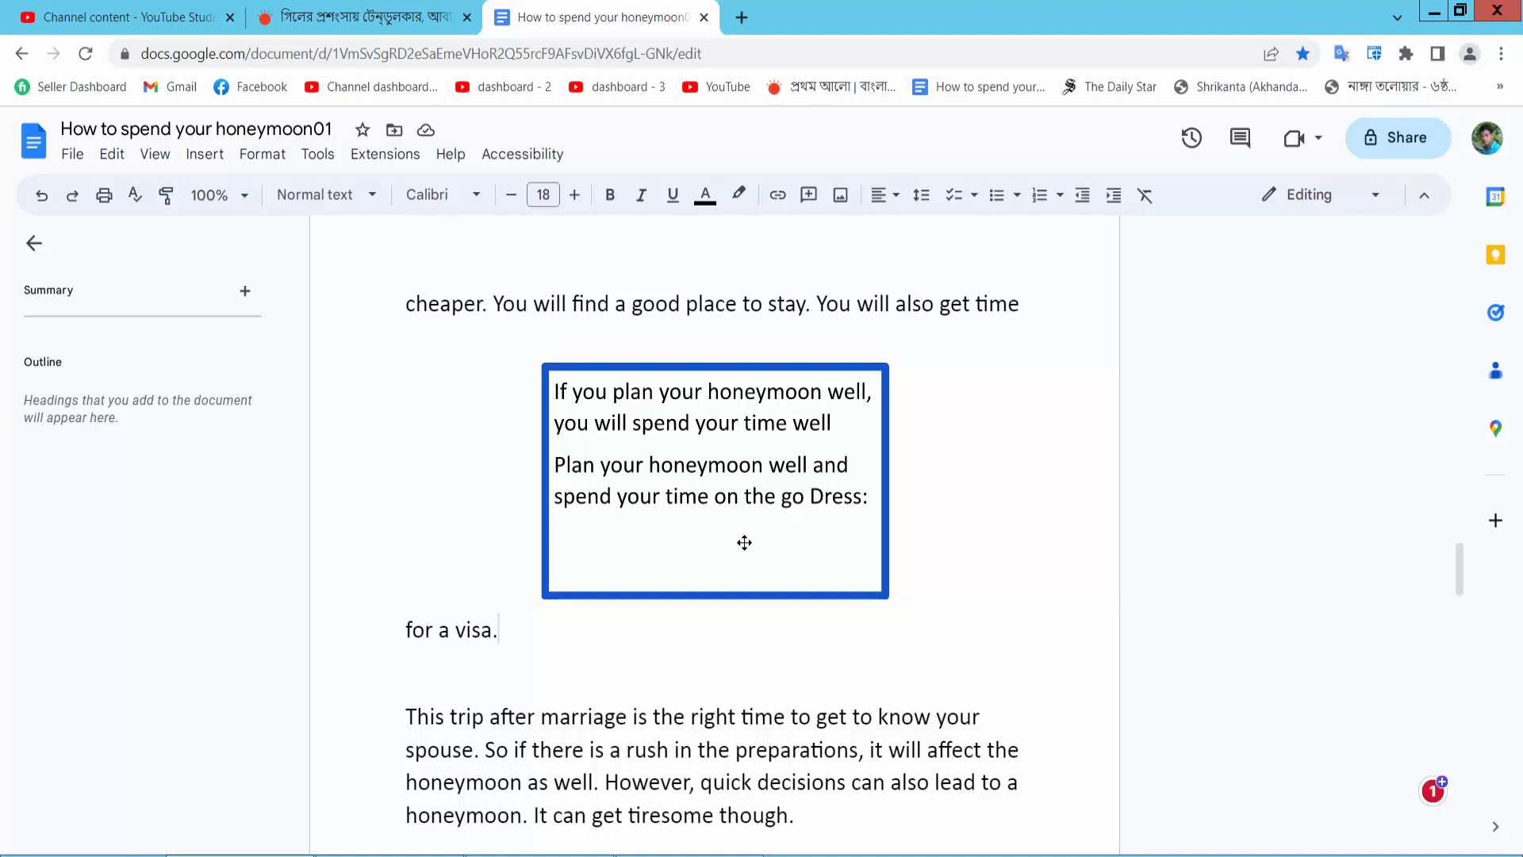
mouse_move(743, 529)
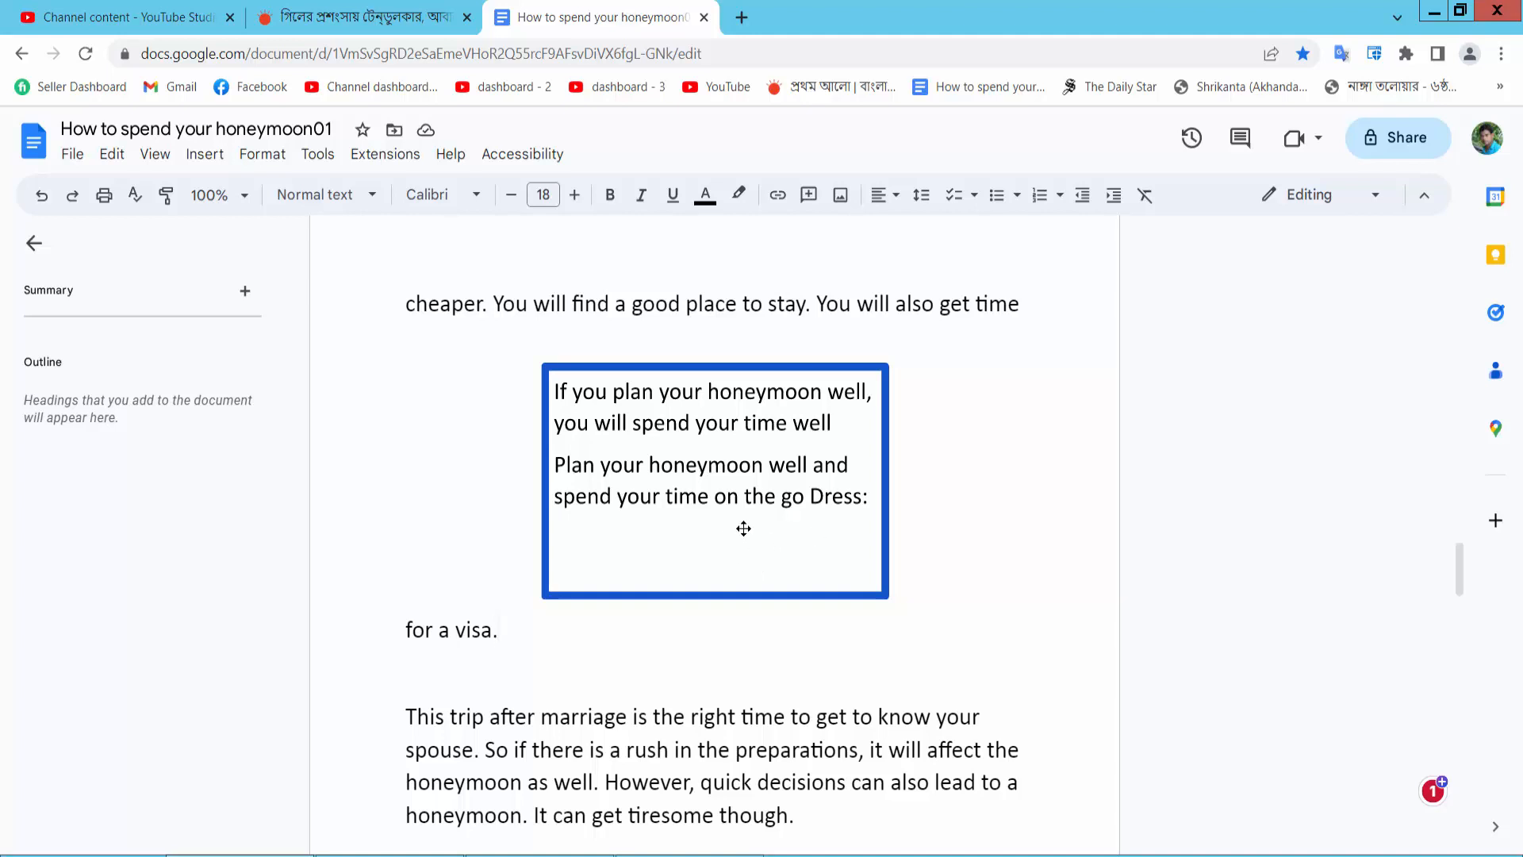
left_click(498, 629)
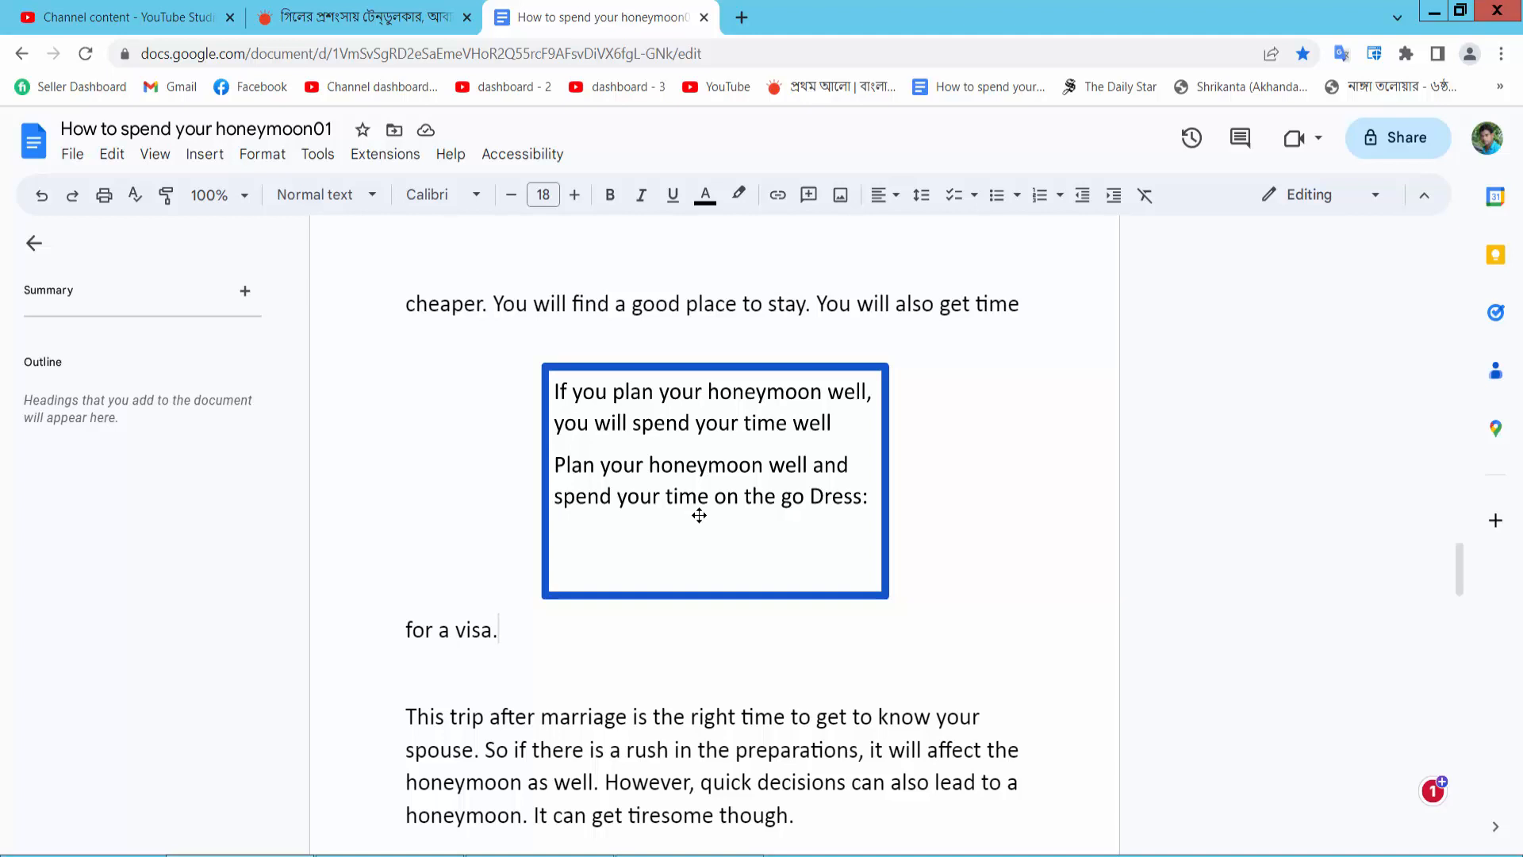
left_click(714, 481)
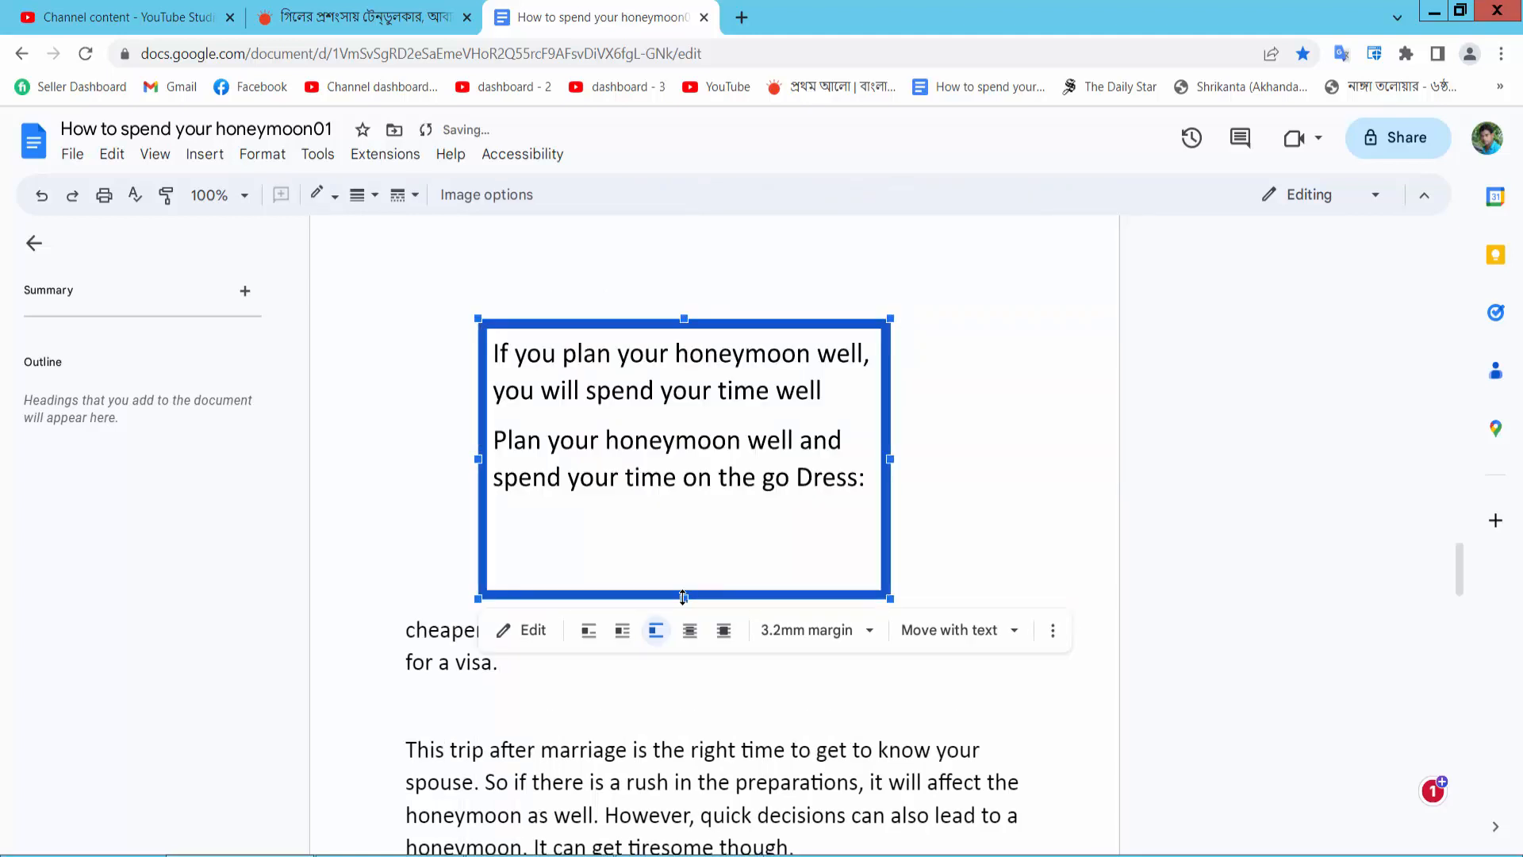
left_click_drag(684, 601, 683, 552)
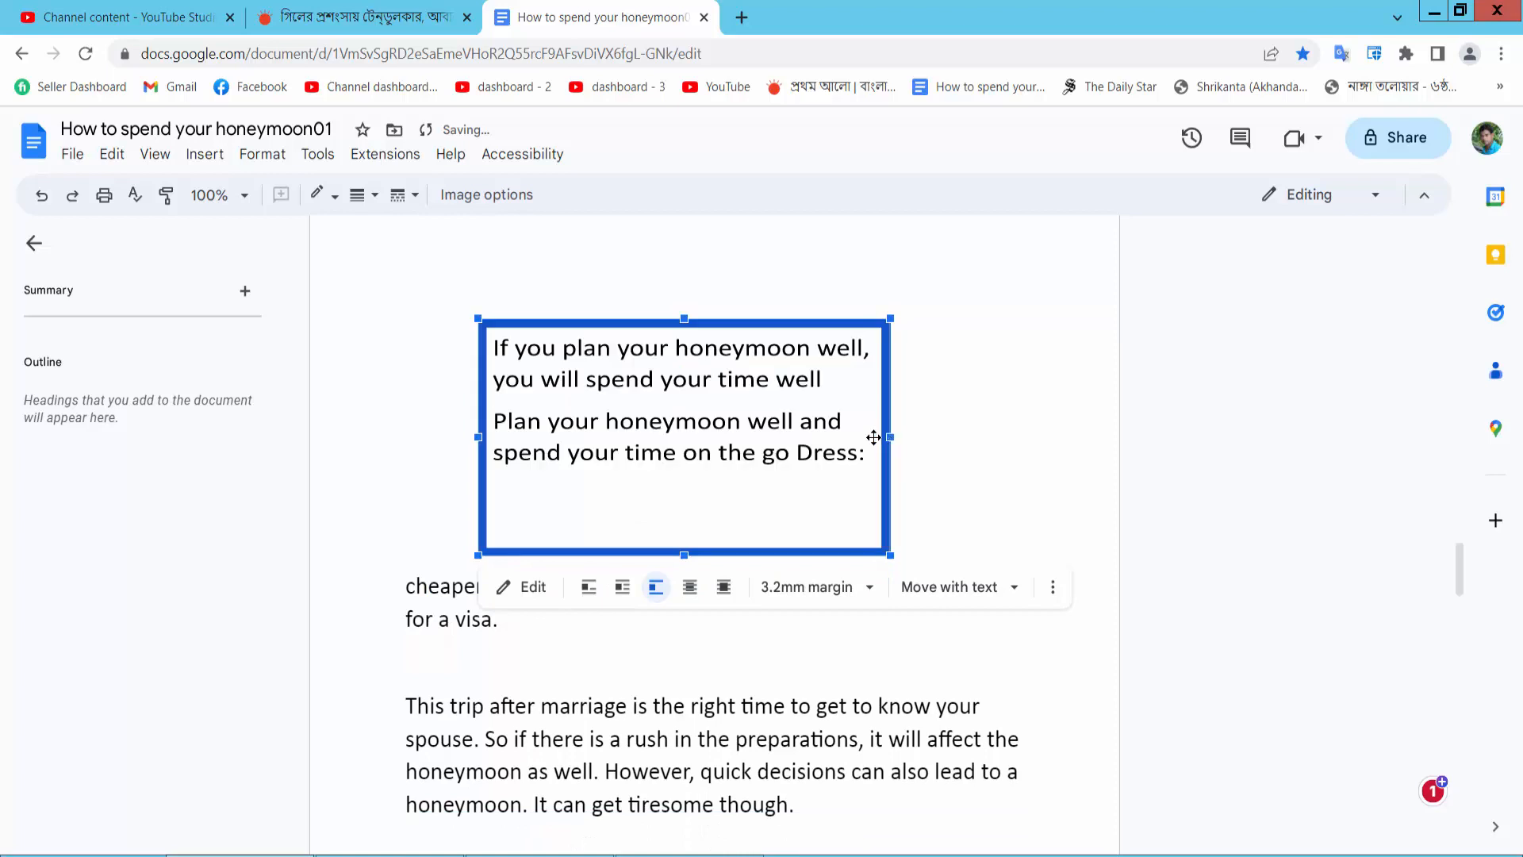
left_click_drag(889, 437, 787, 437)
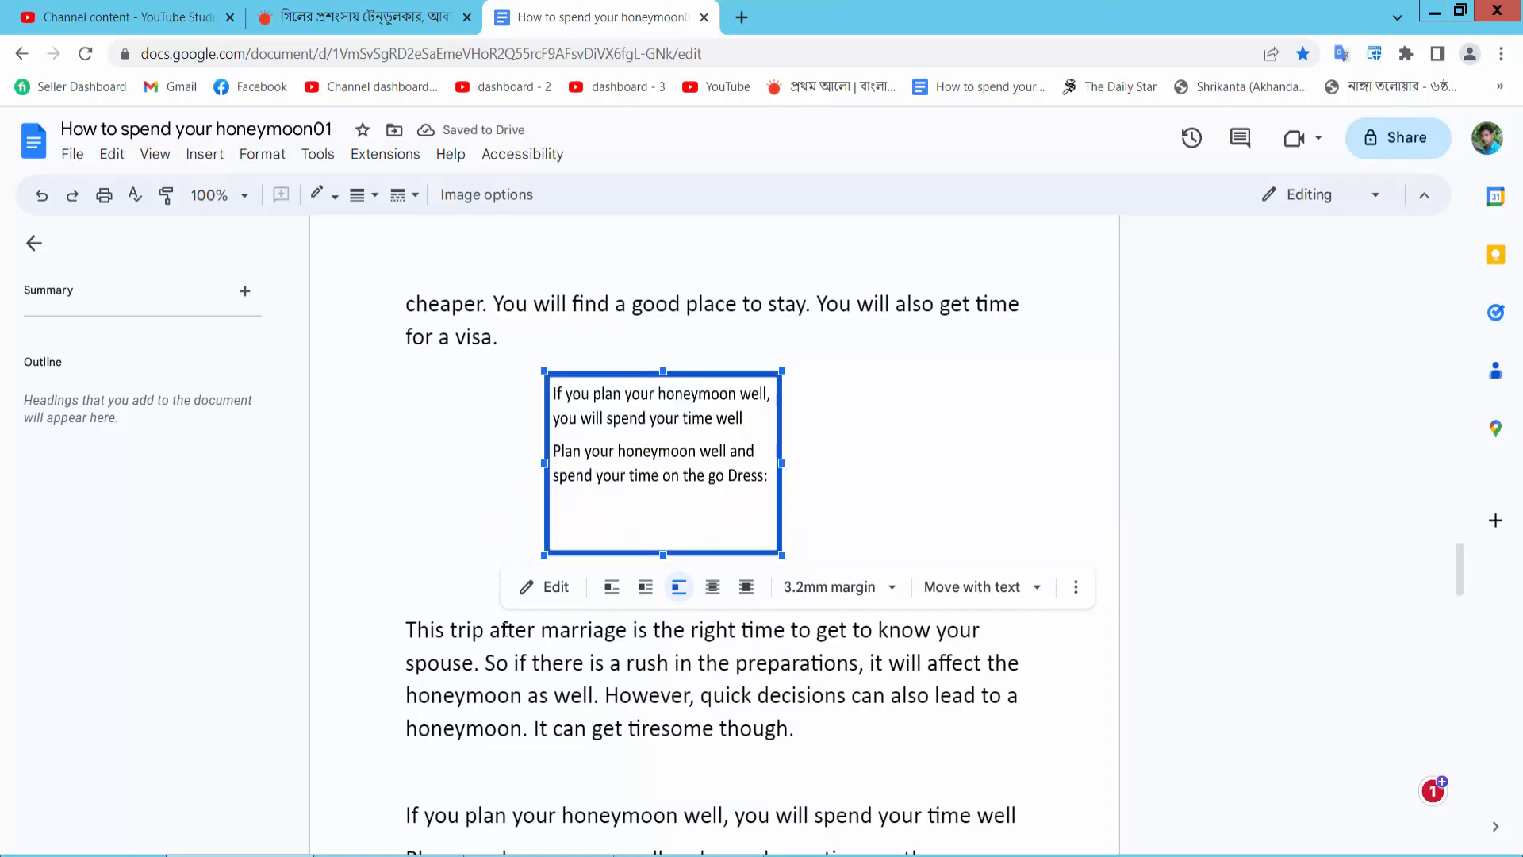
- Bring the drawing into the Drawing editor for editing
left_click(545, 587)
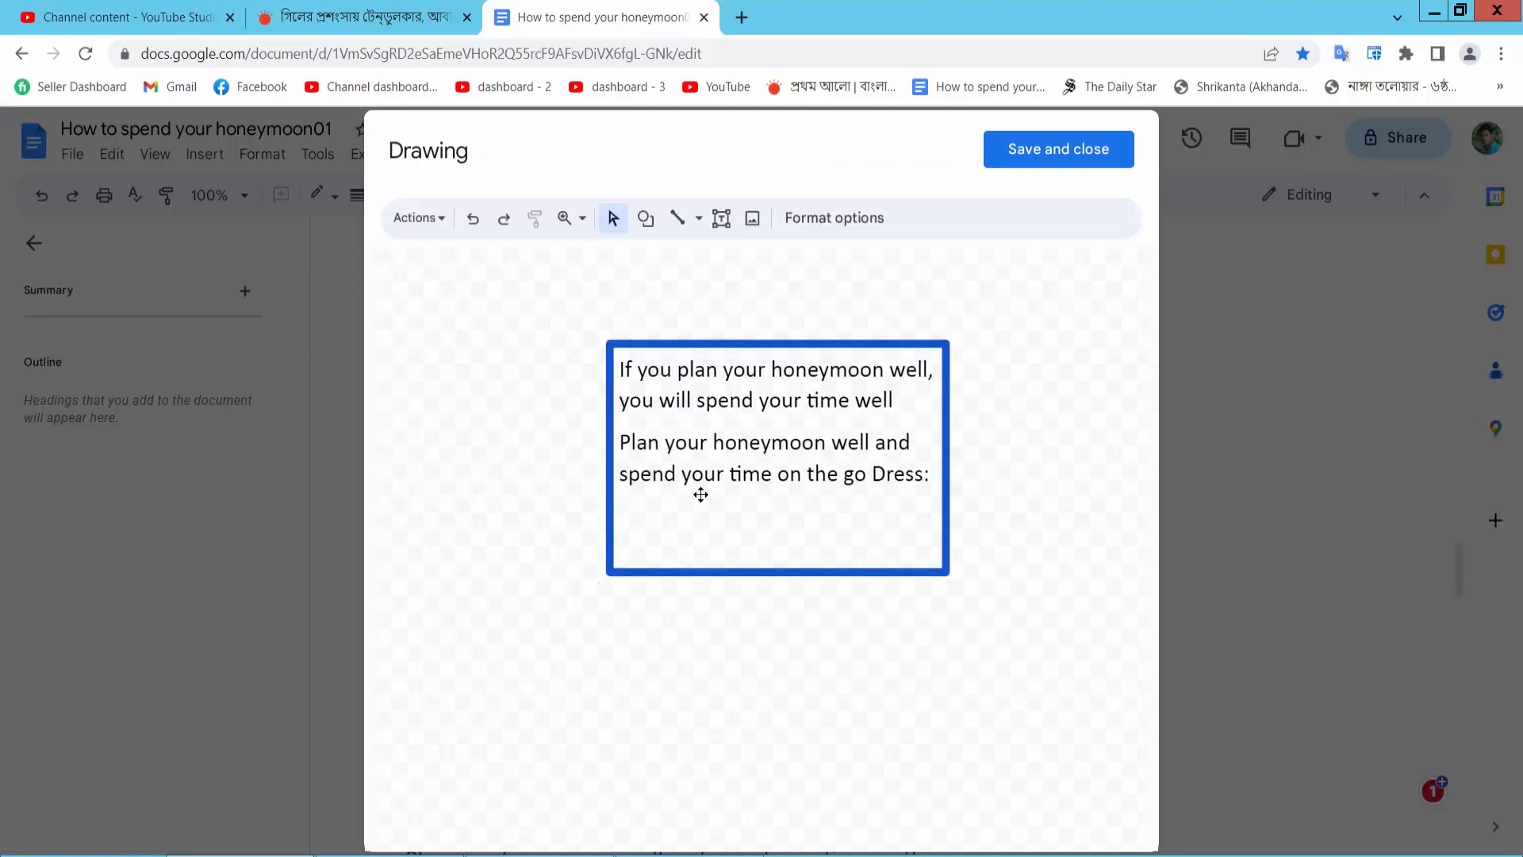
- Select the text box and set its auto-fit option to Do not auto-fit
left_click(776, 475)
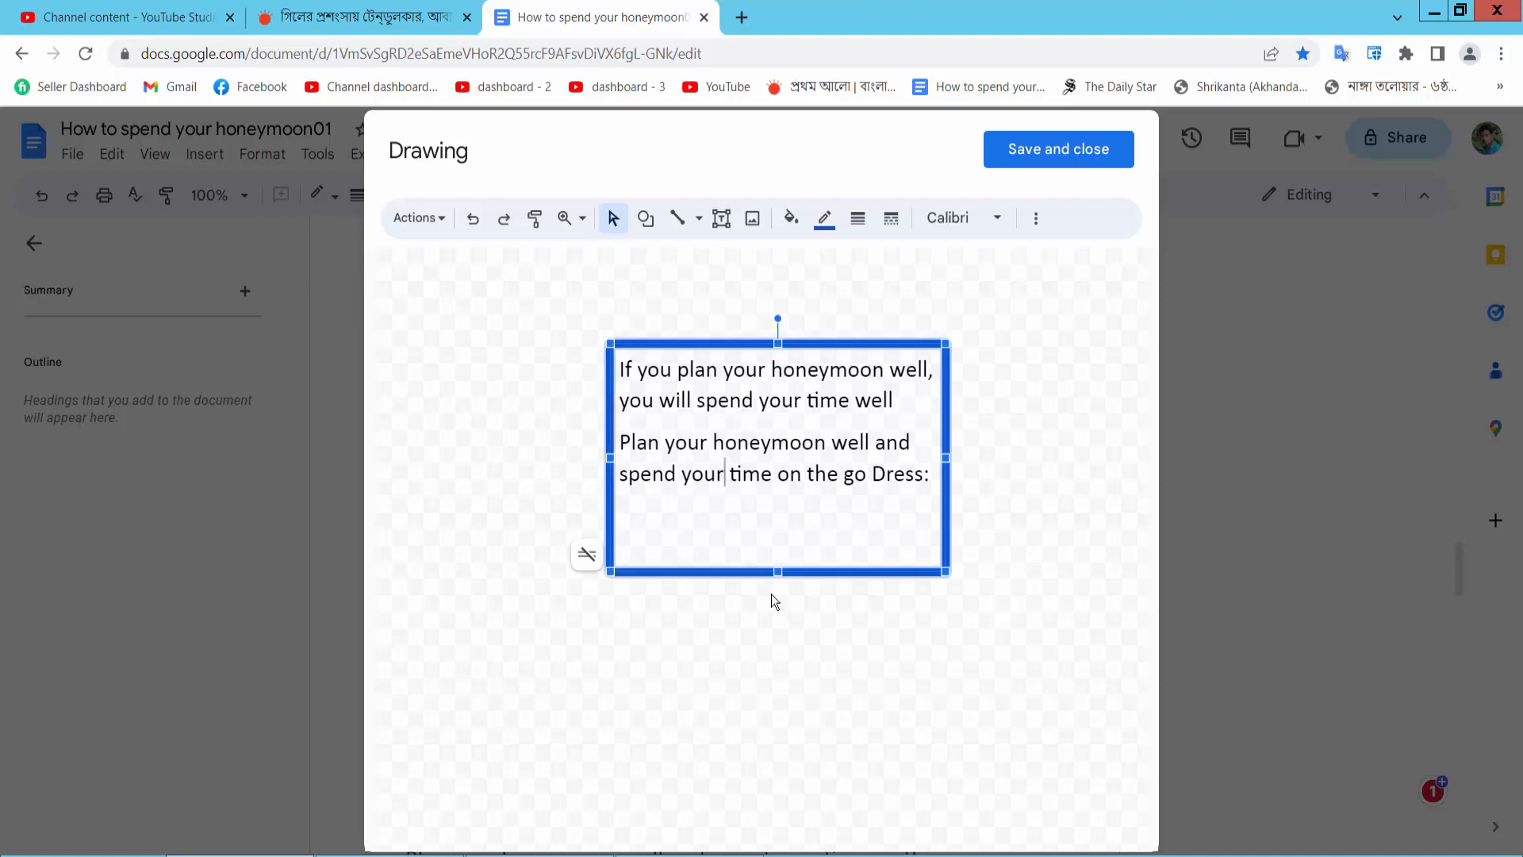
left_click(585, 554)
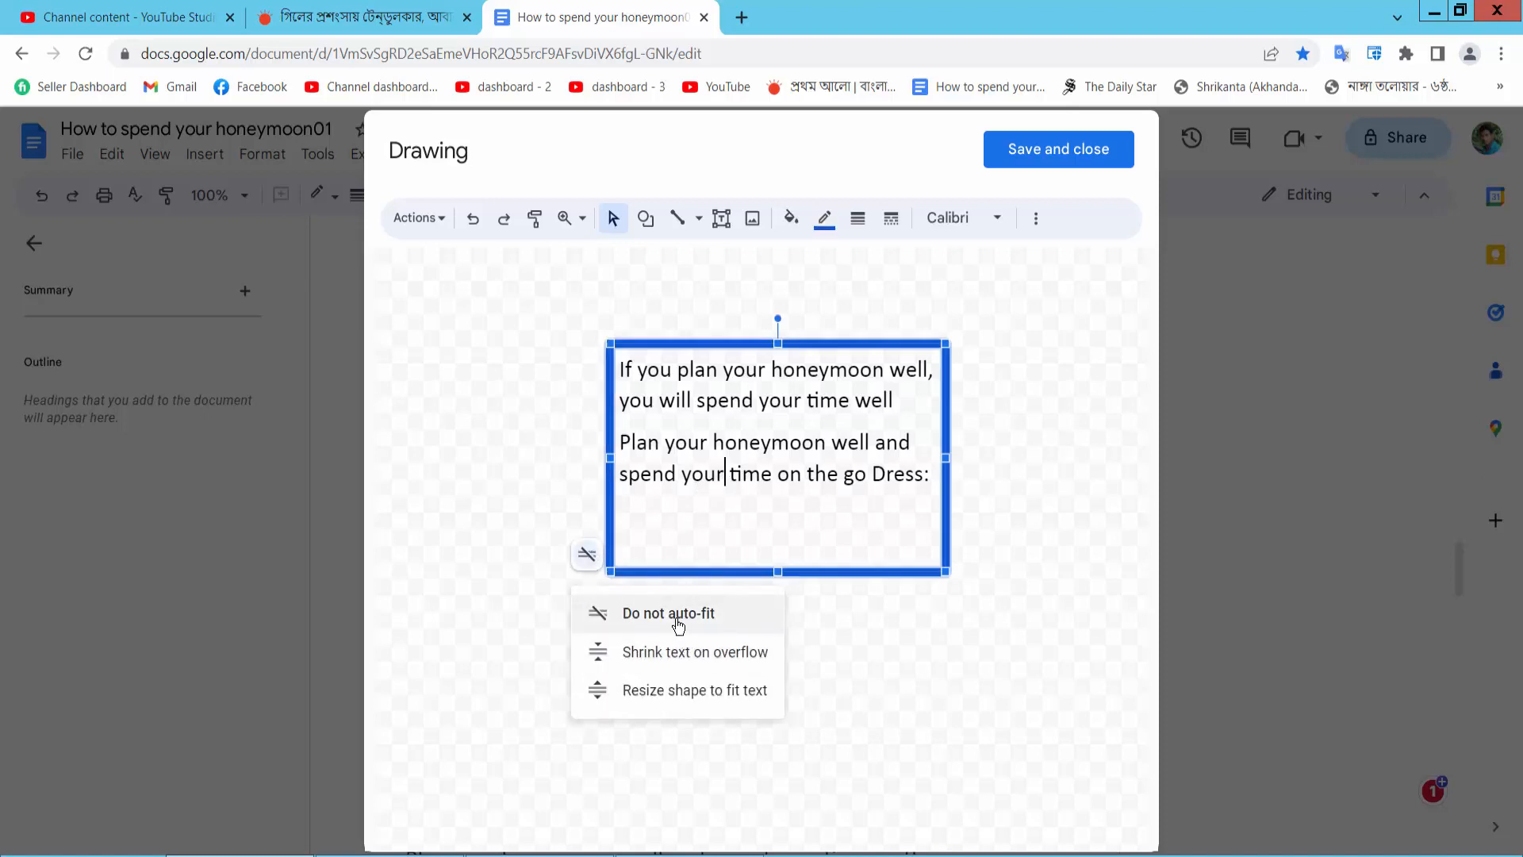
left_click(667, 613)
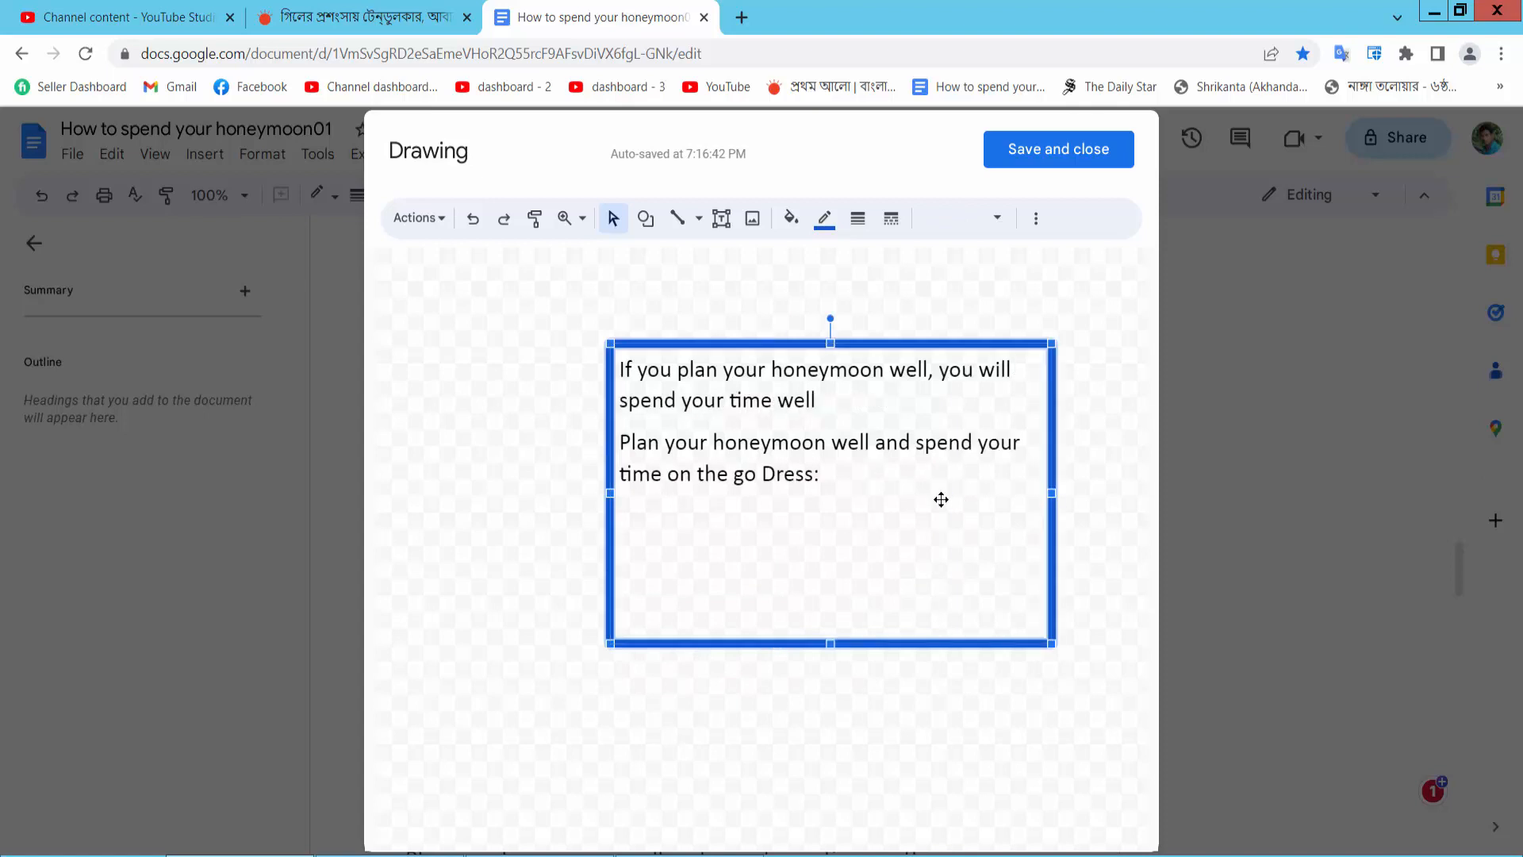
- Widen the text box toward the left so sentences wrap across longer lines
left_click_drag(609, 494, 545, 493)
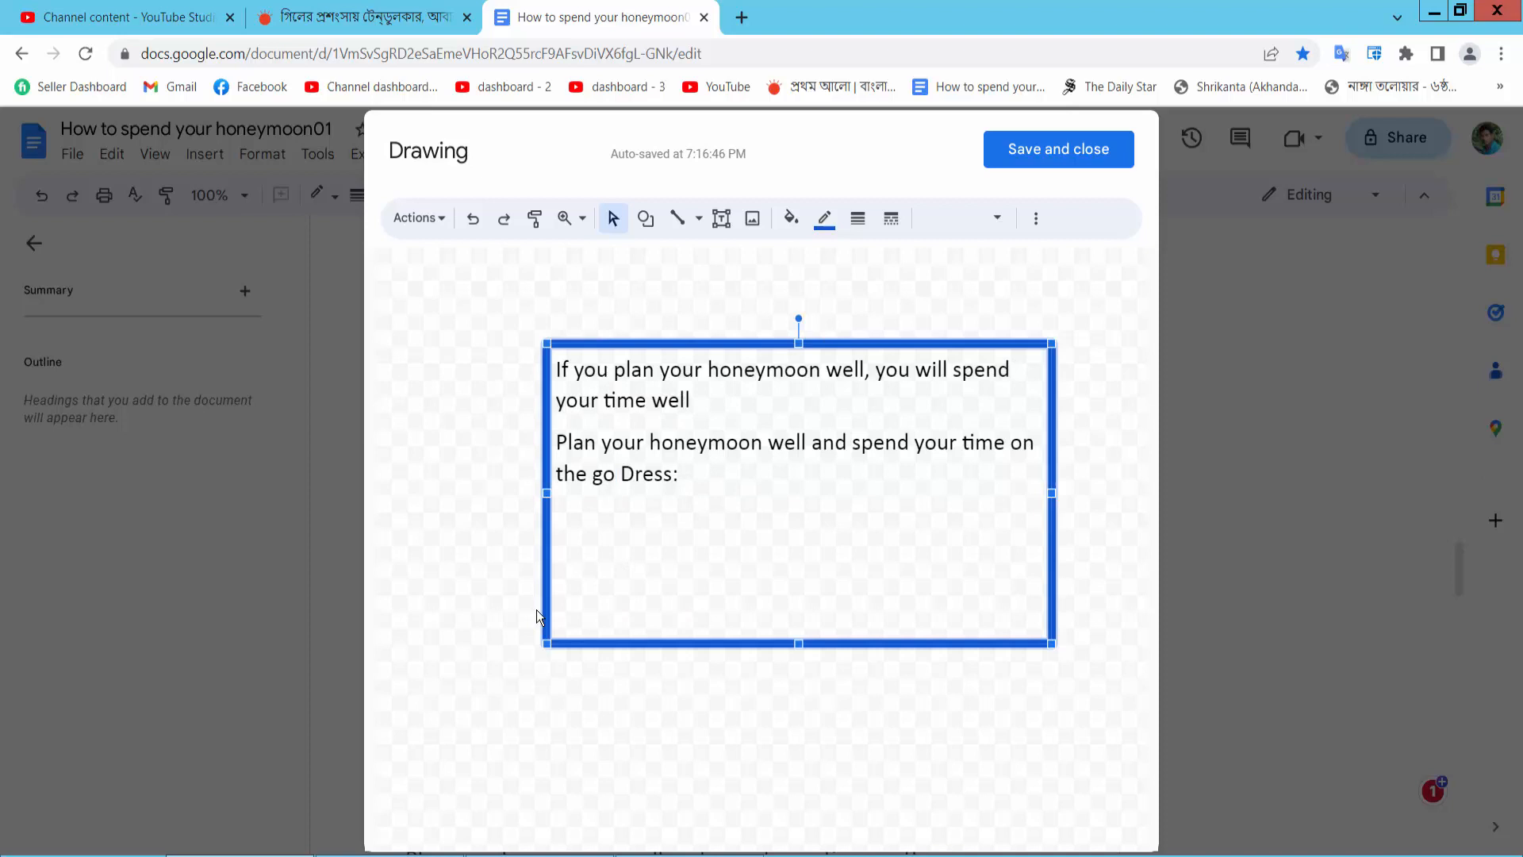
mouse_move(614, 710)
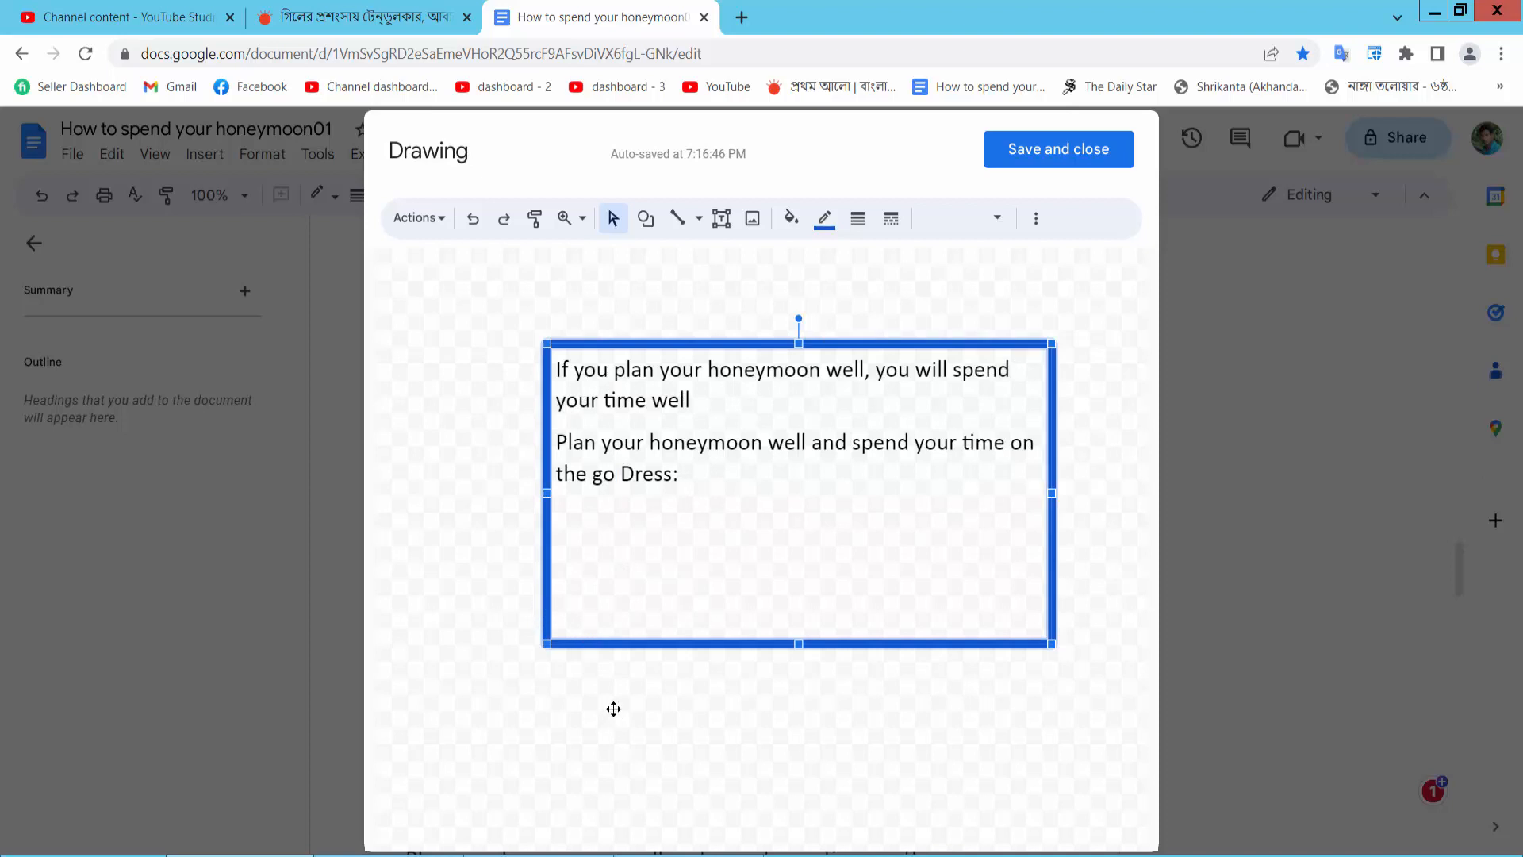
mouse_move(546, 559)
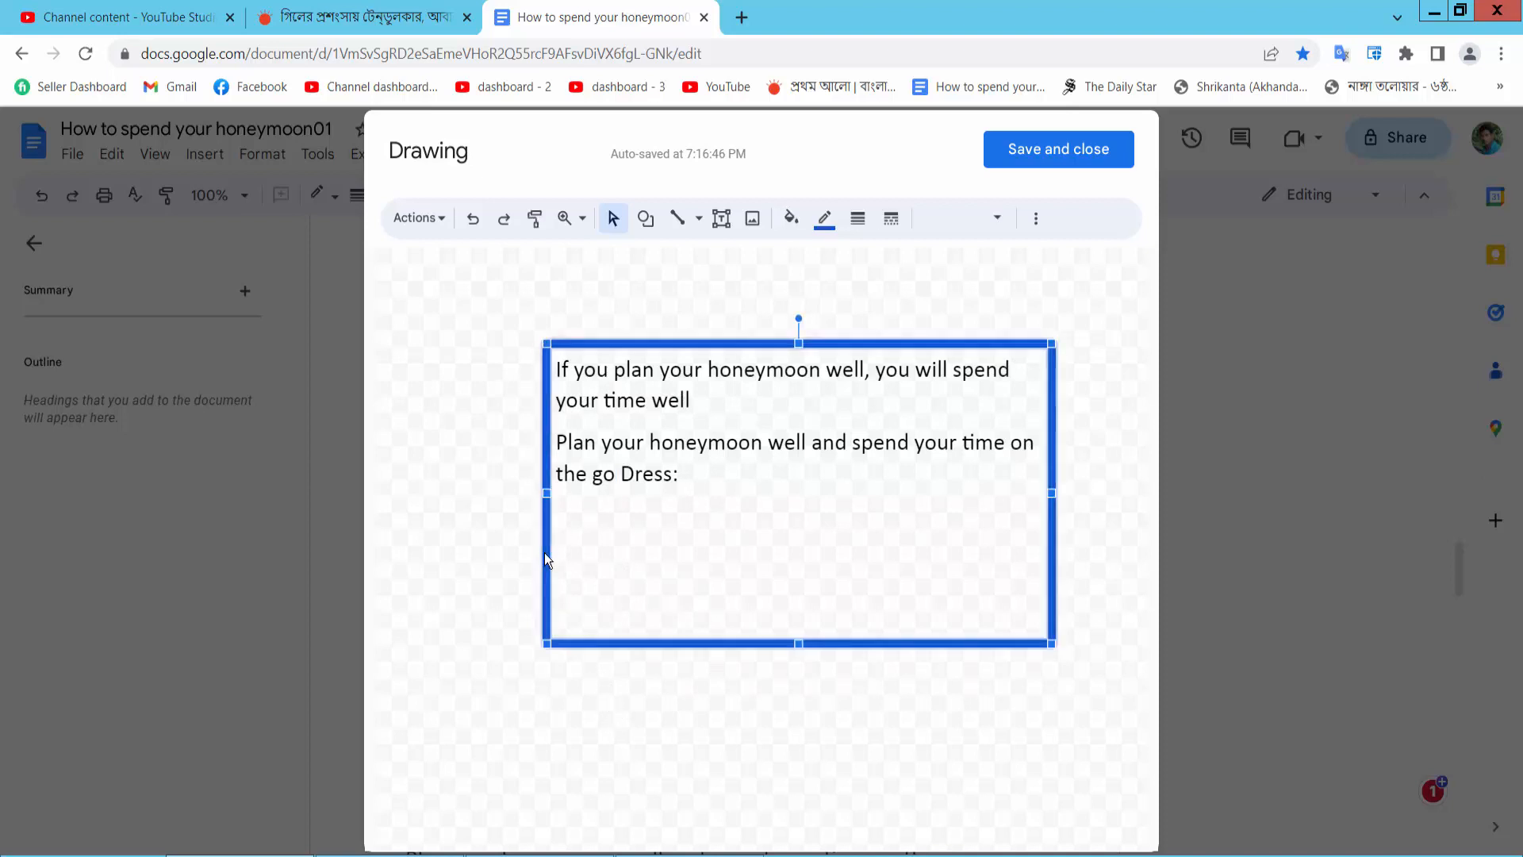
mouse_move(630, 683)
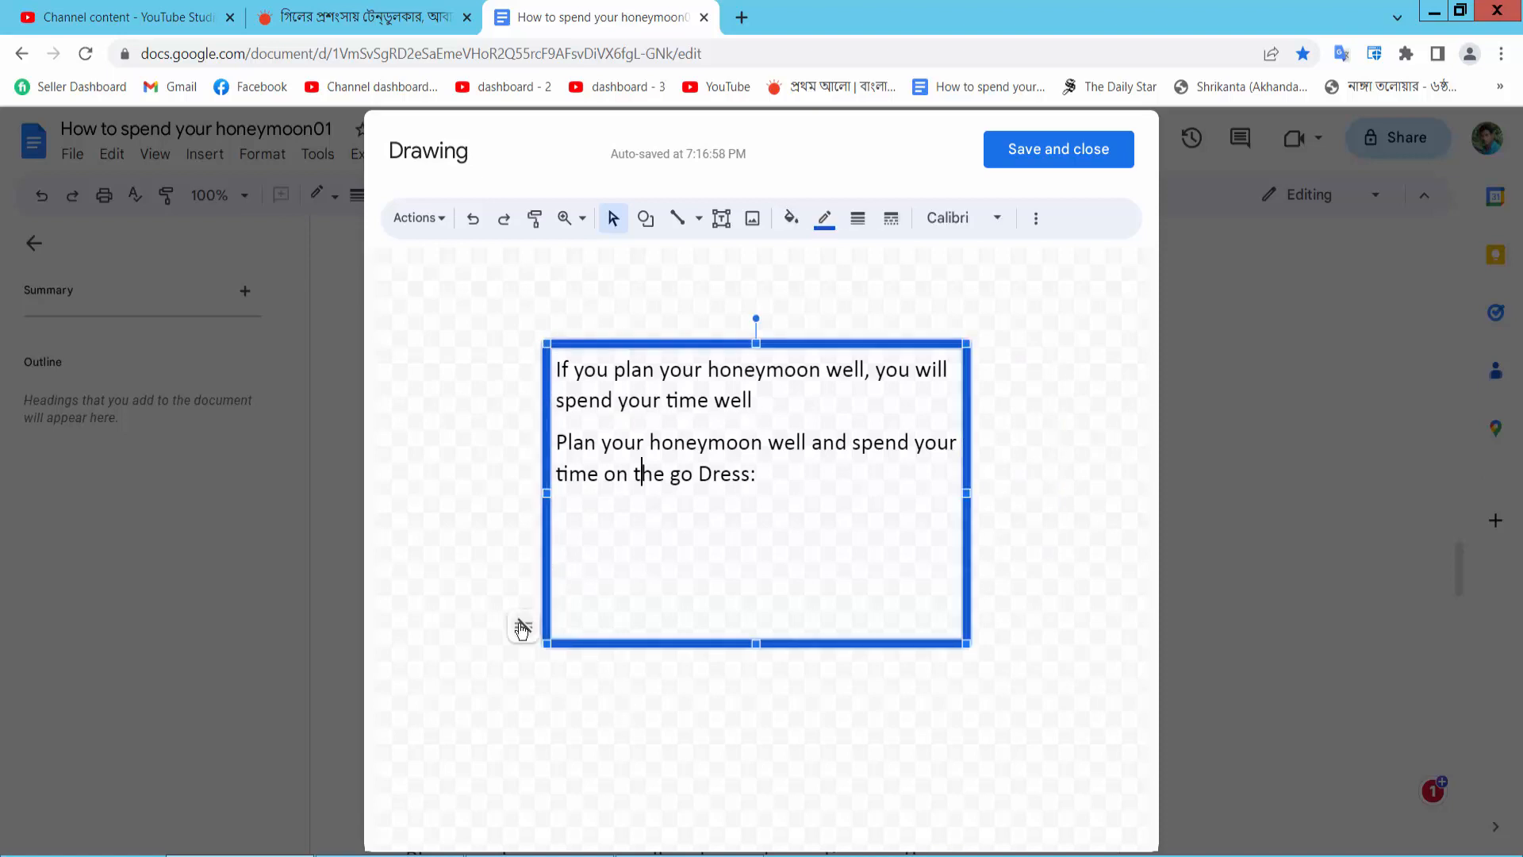
- Set the box to Resize shape to fit text and narrow it so lines wrap more
left_click(523, 627)
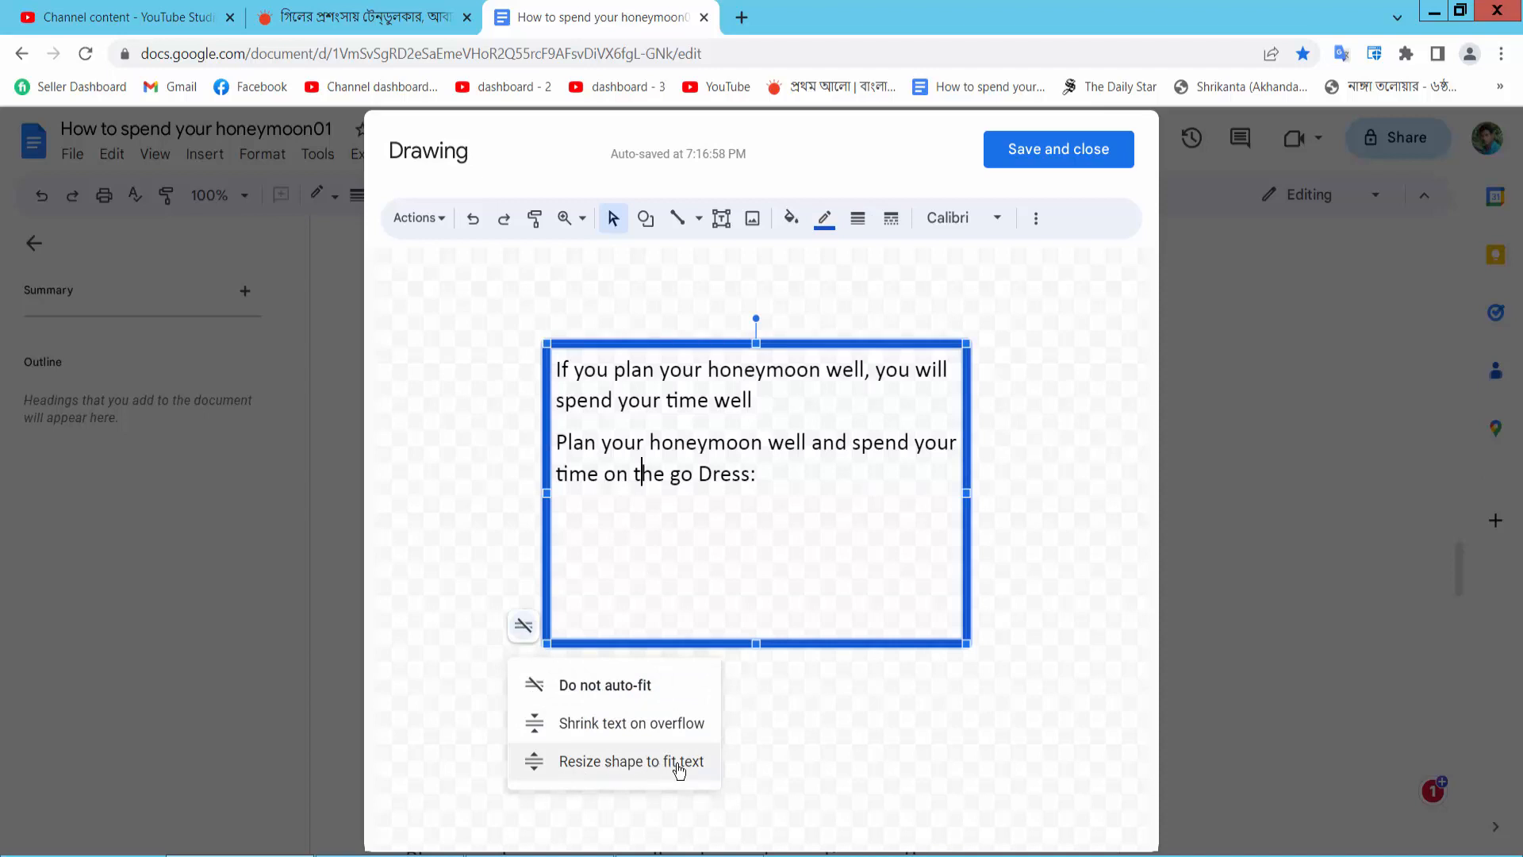
left_click(630, 761)
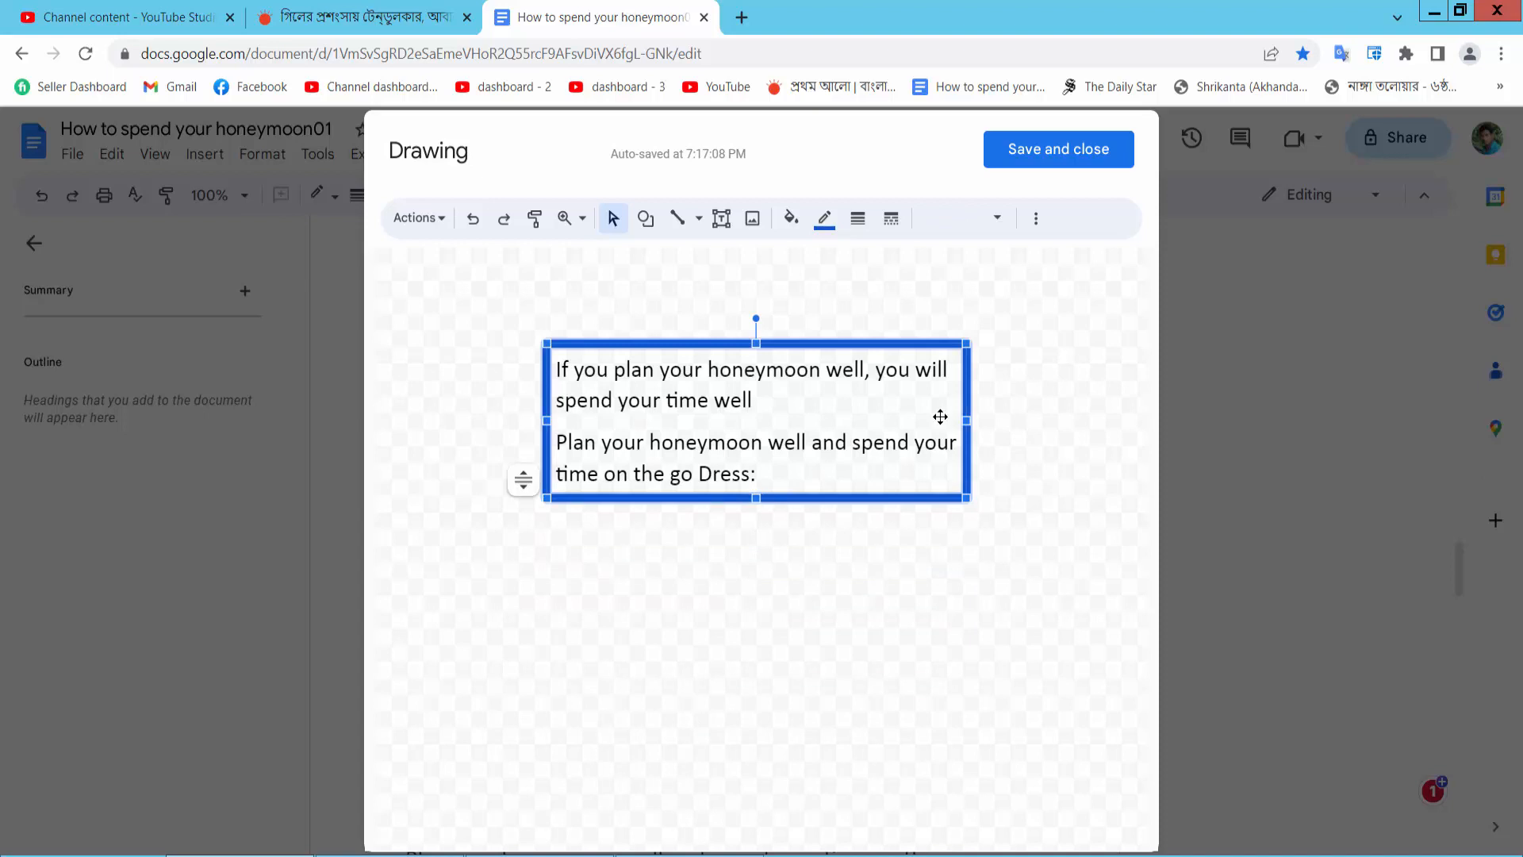
left_click_drag(964, 418, 874, 421)
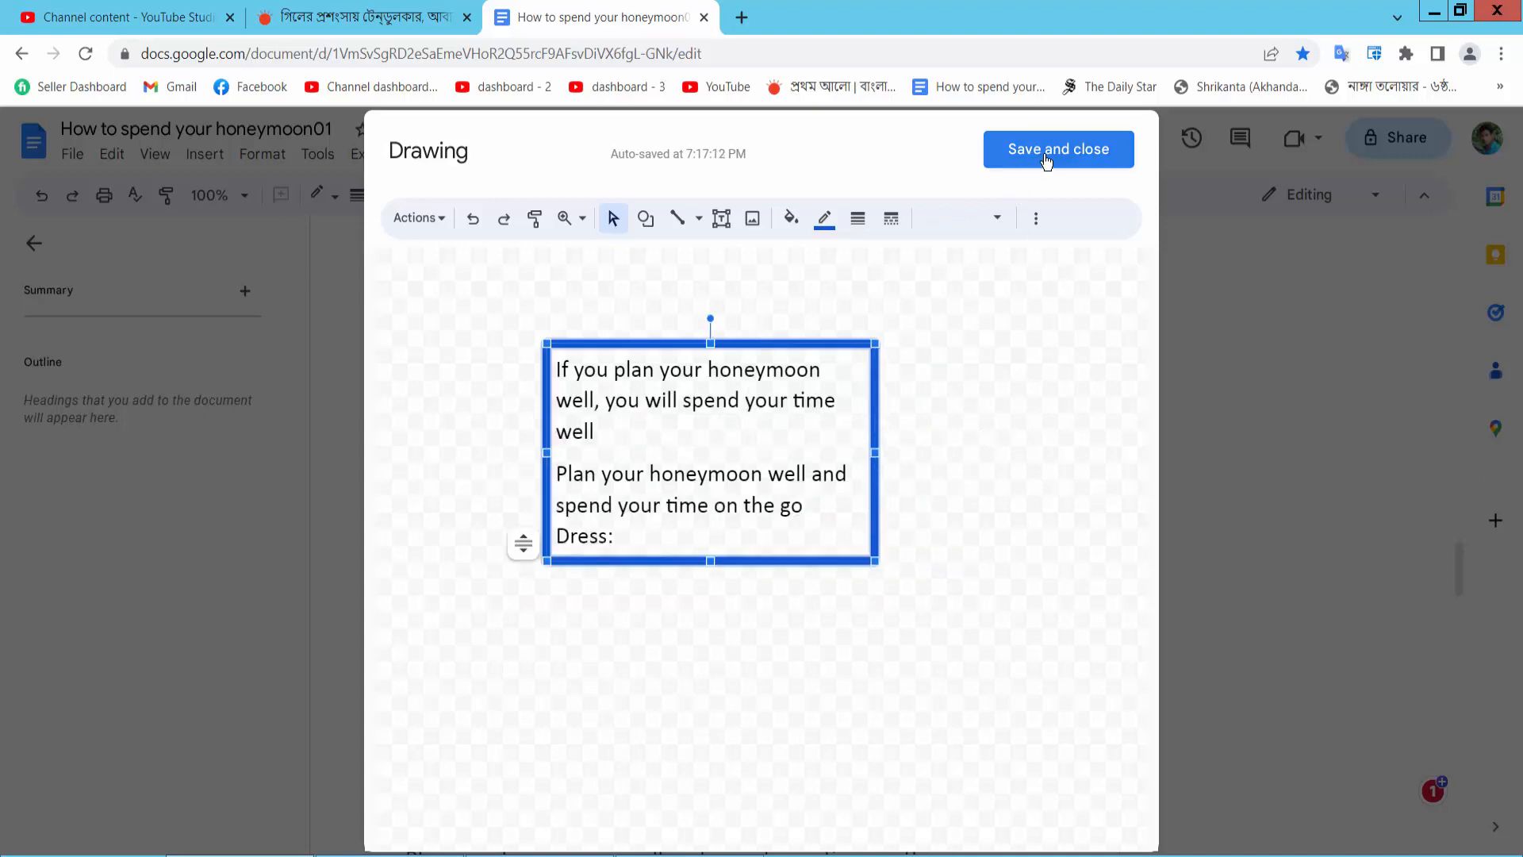
- Save and close the drawing to return it to the document
left_click(1057, 149)
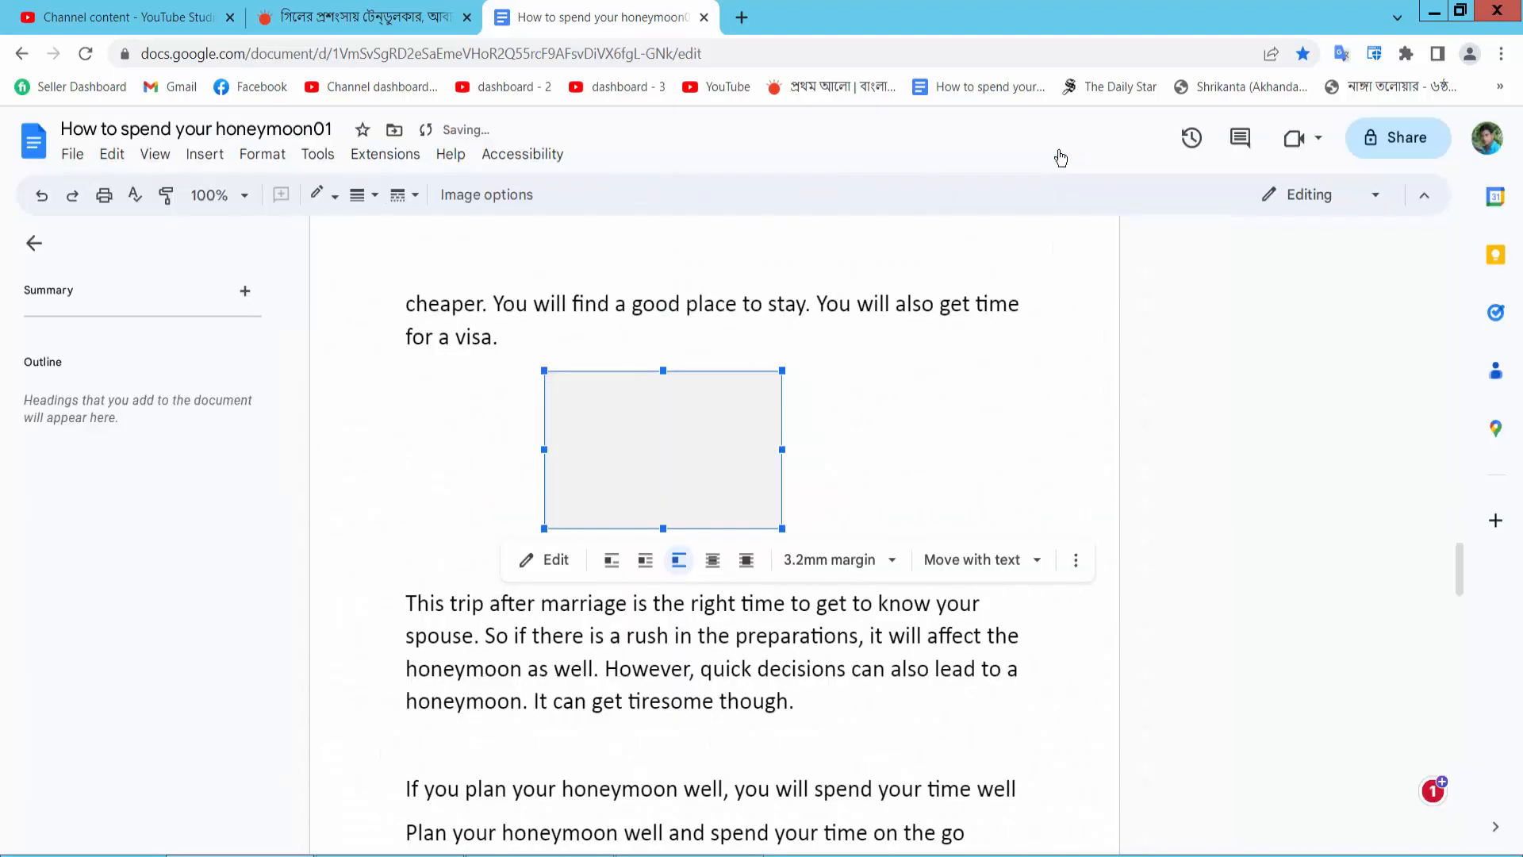